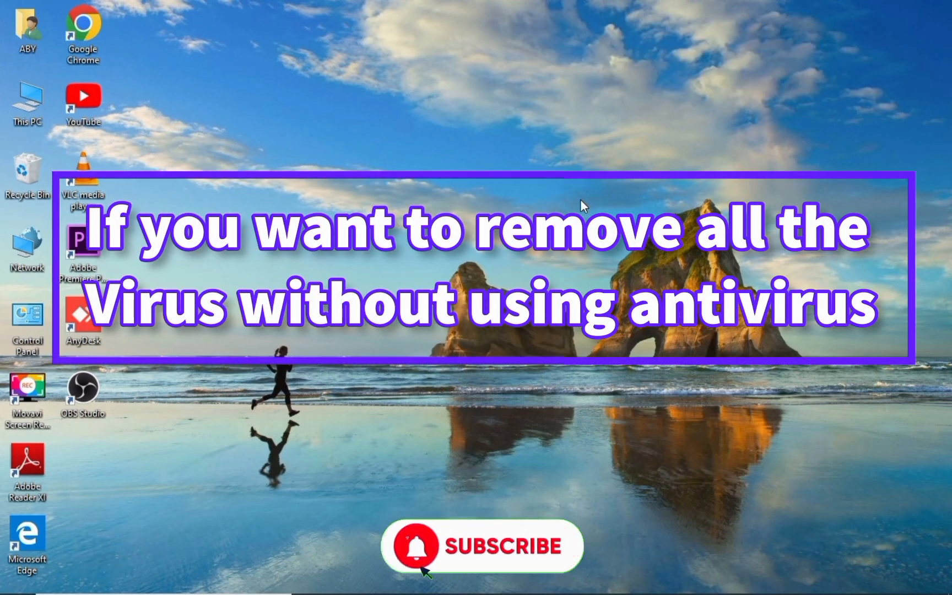
Search for cmd and launch Command Prompt as administrator.
click(415, 557)
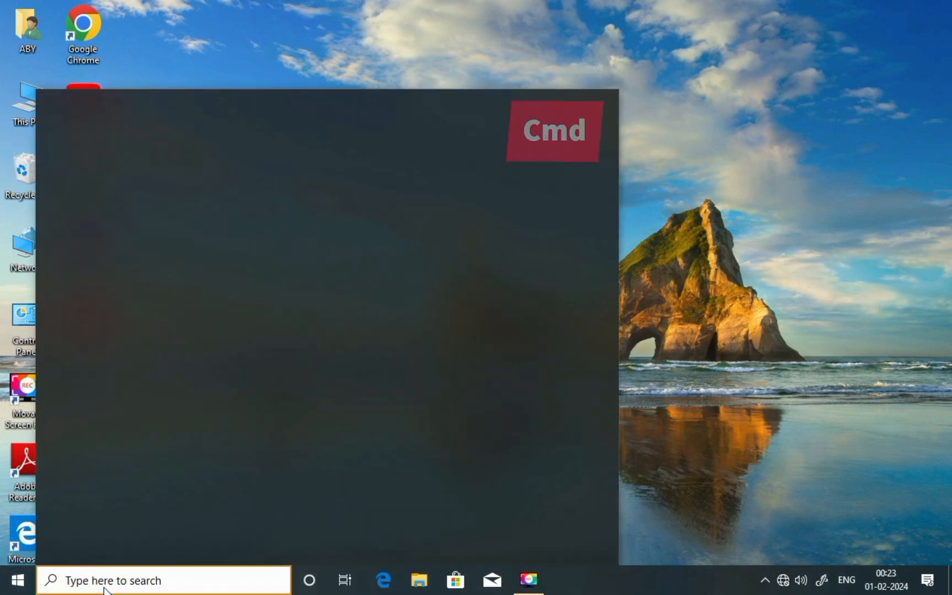
text(cmd)
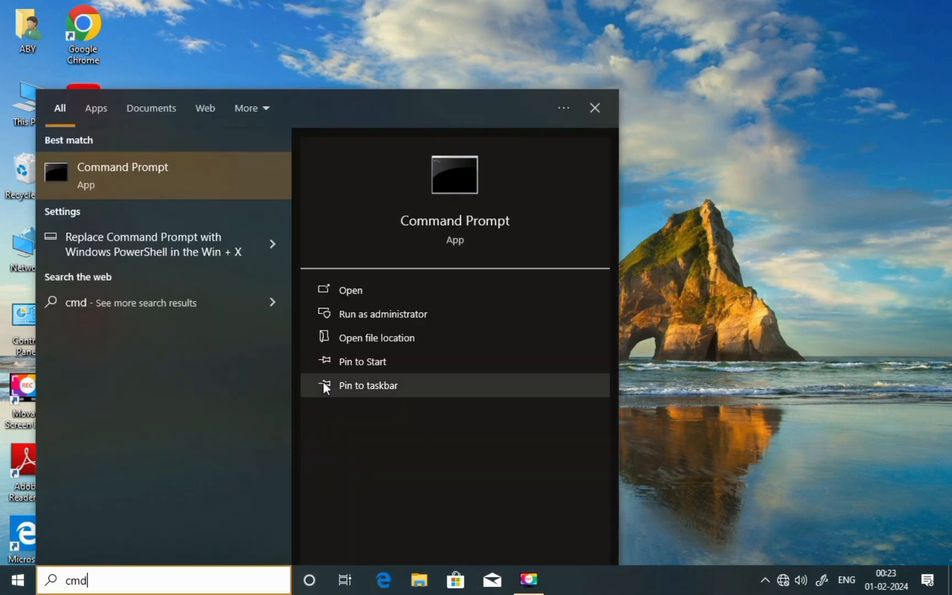
click(383, 313)
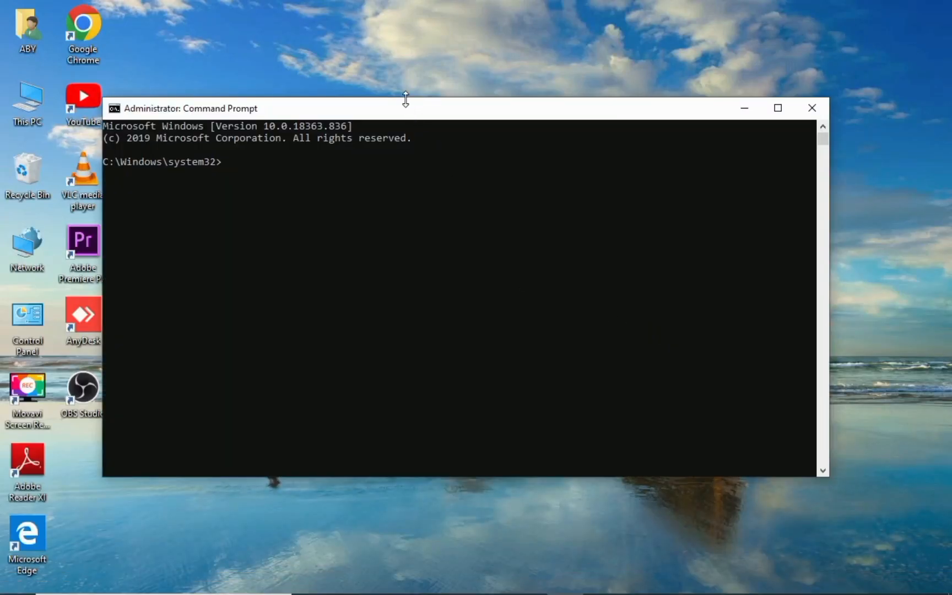
Center the console window and run sfc /scannow.
drag(405, 108, 443, 97)
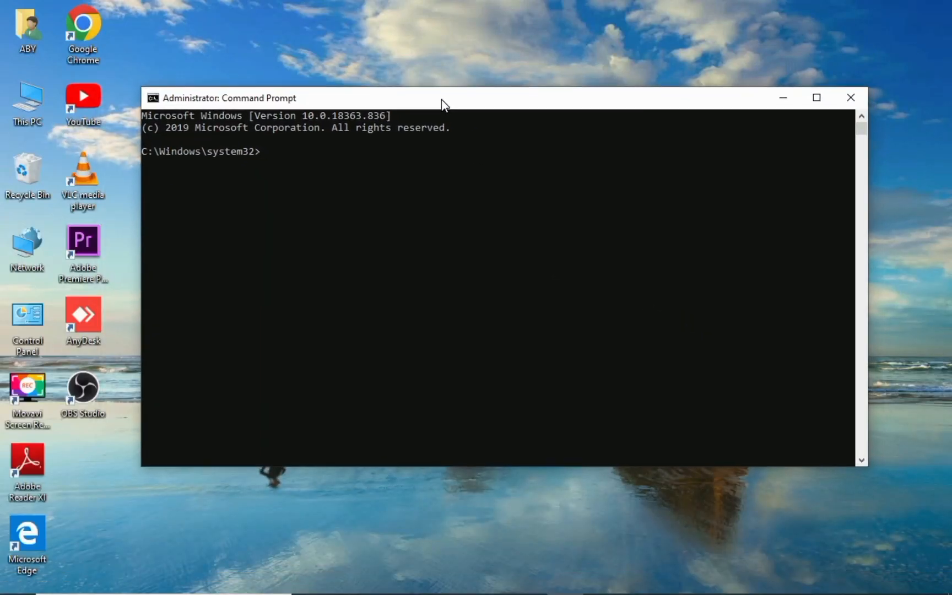
click(816, 97)
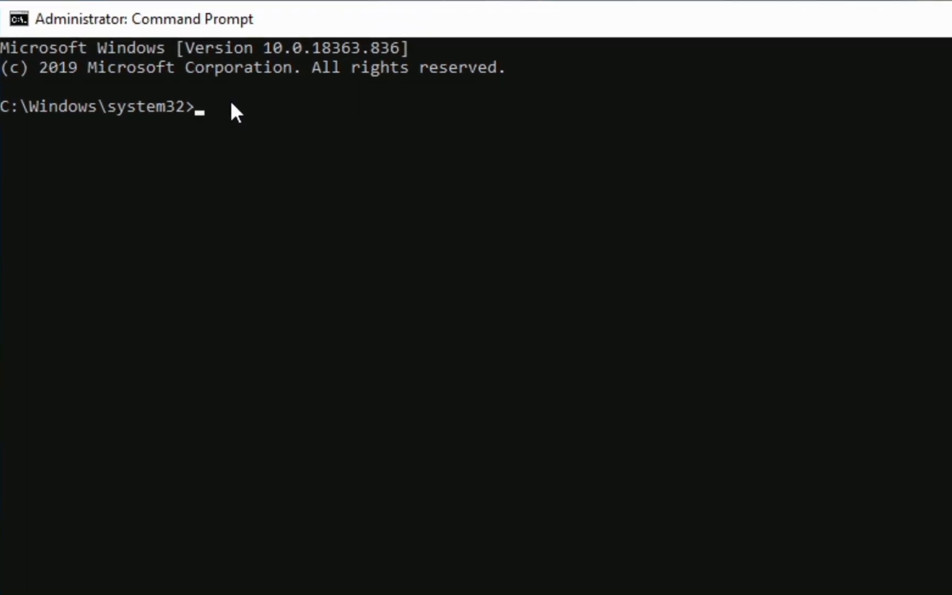
text(s)
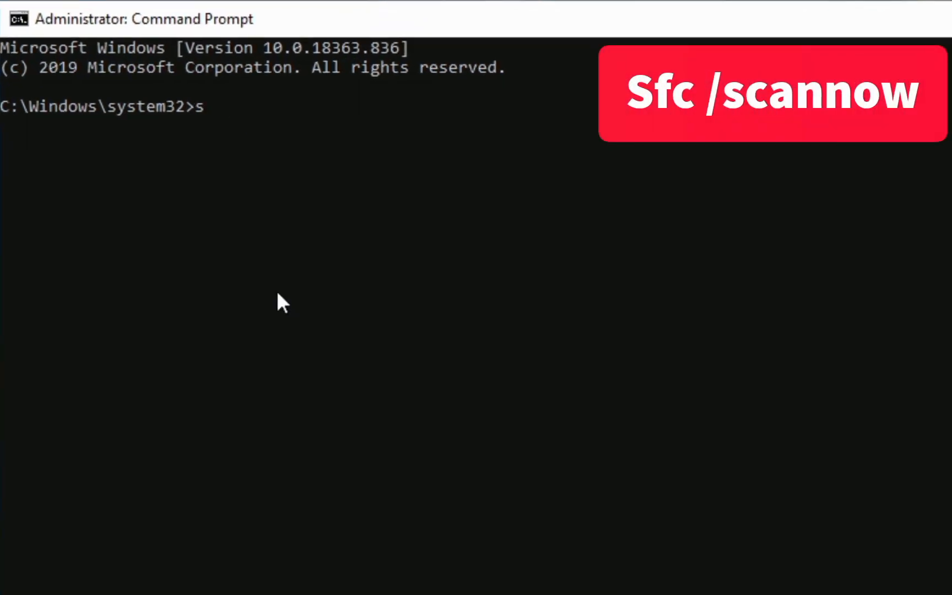
text(fc)
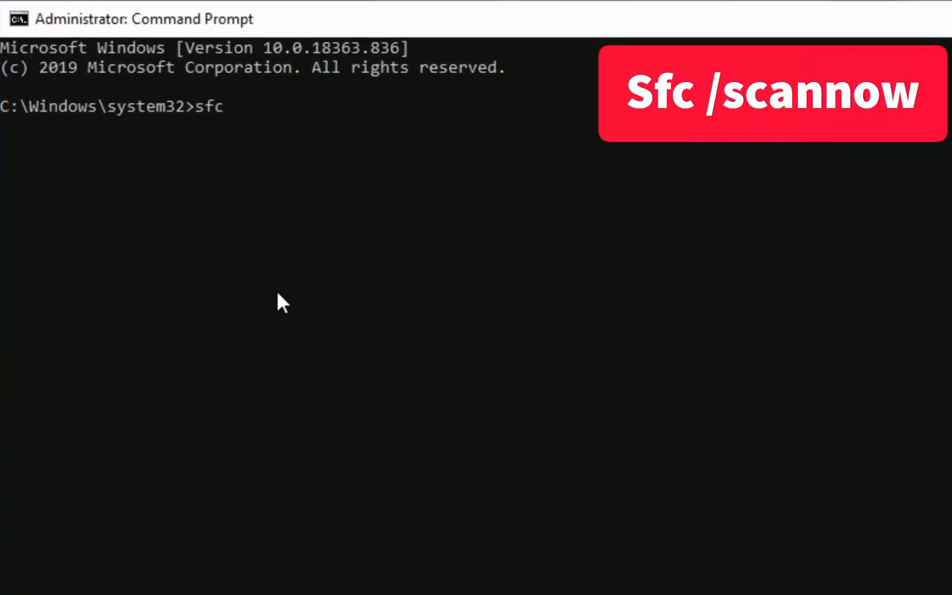
text(/sca)
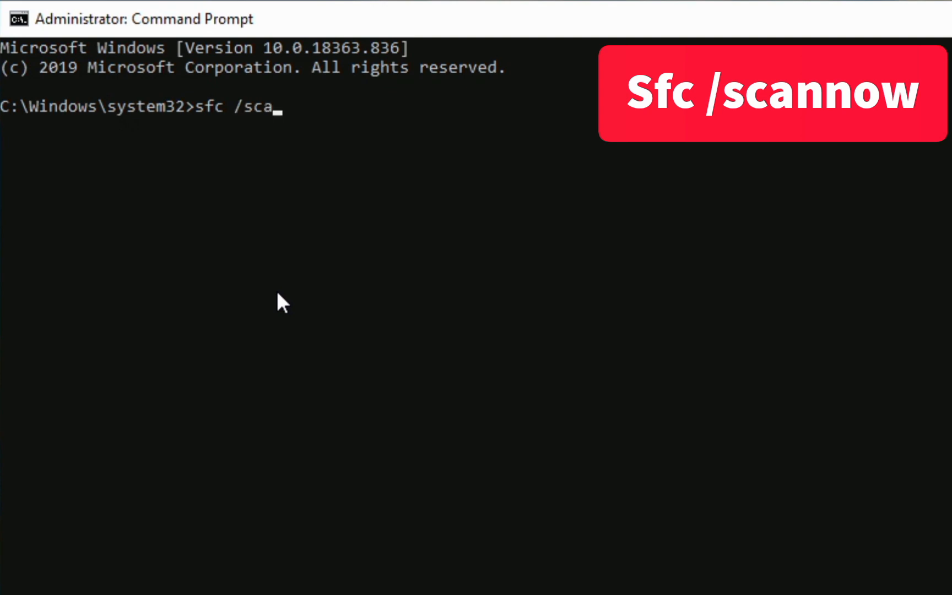
text(nnow)
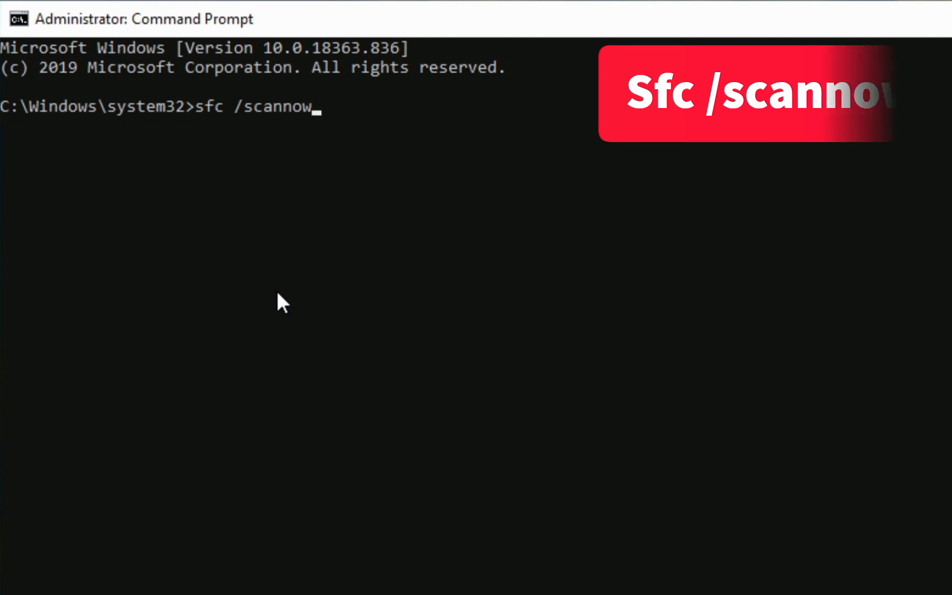
key(Enter)
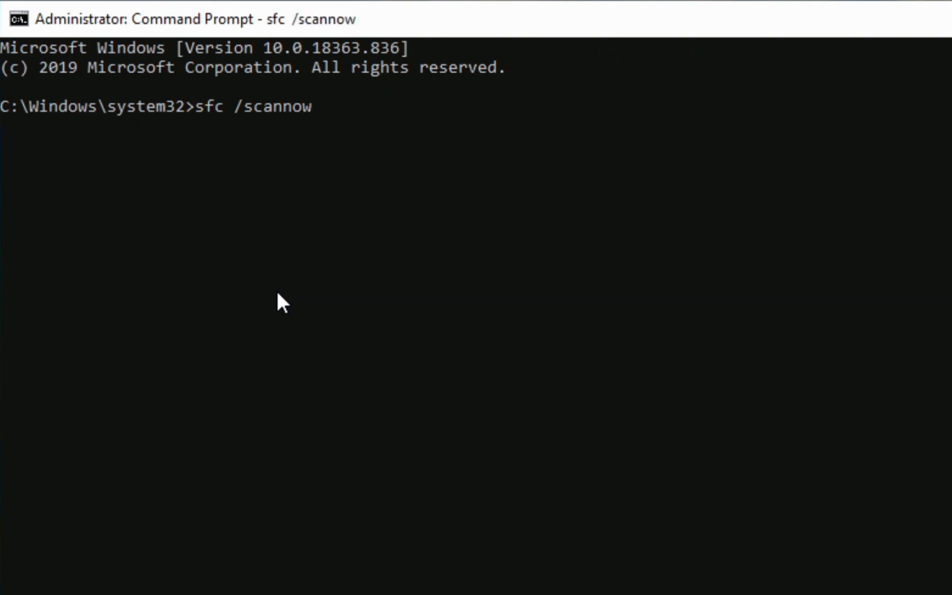
Let sfc /scannow continue through its verification phase.
key(Enter)
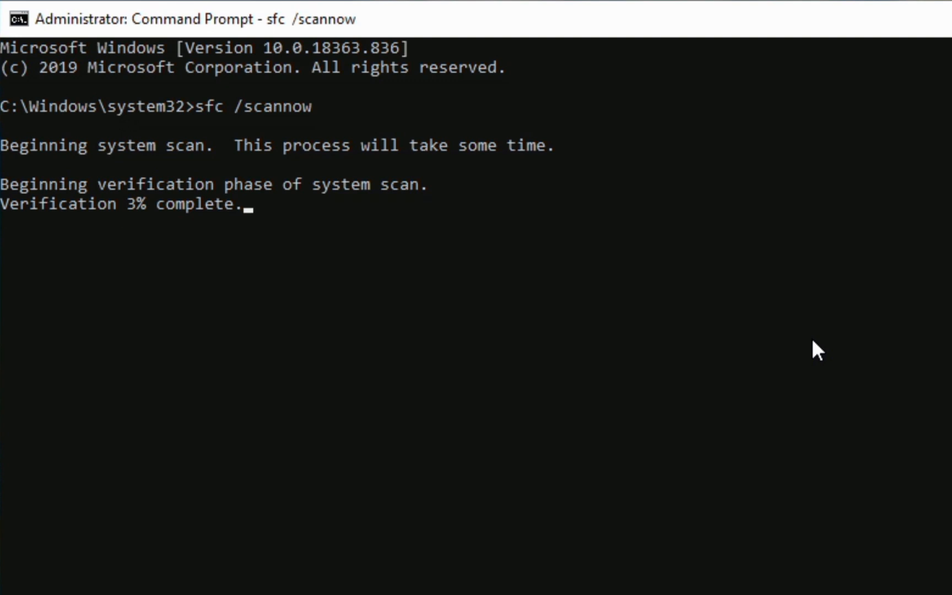
mouse_move(540, 327)
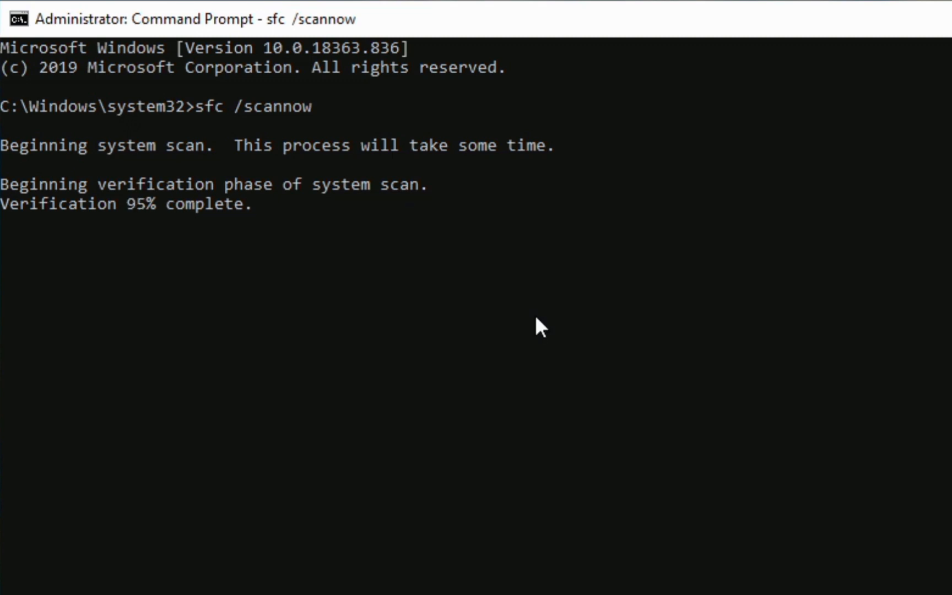